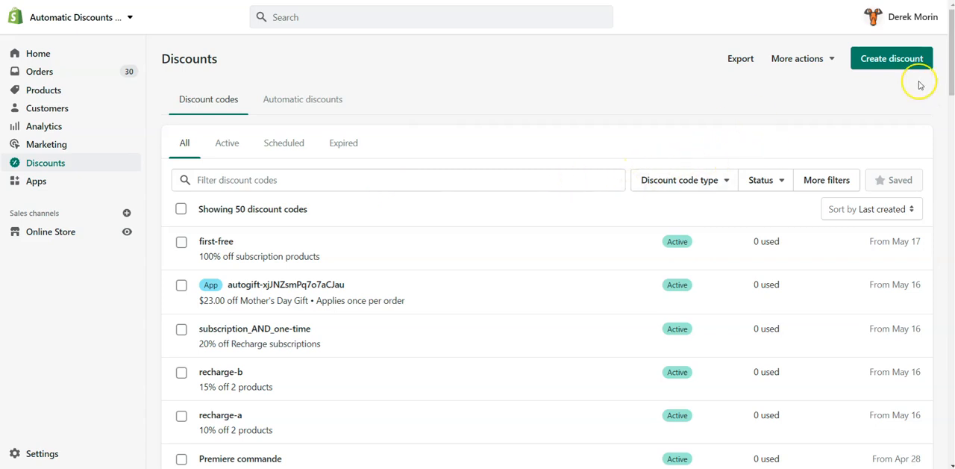
# Step: Start a new discount code for specific products and tick several products in the picker
pyautogui.click(891, 59)
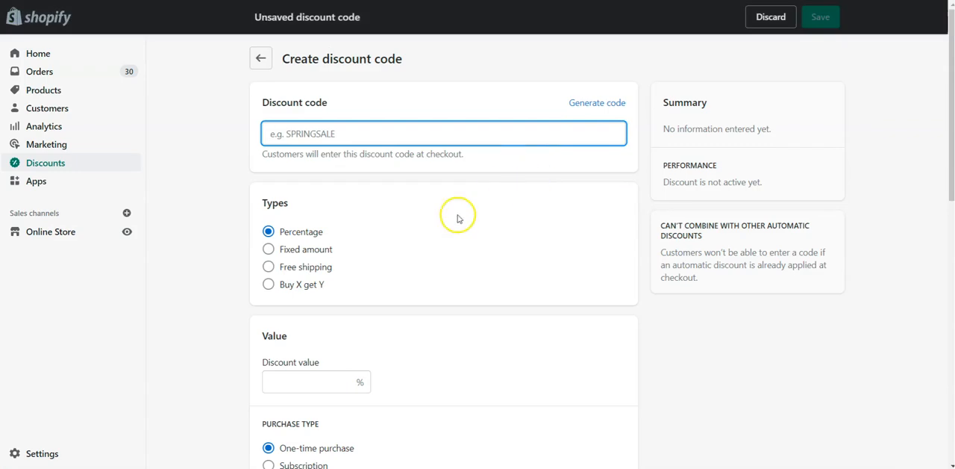
pyautogui.scroll(-3)
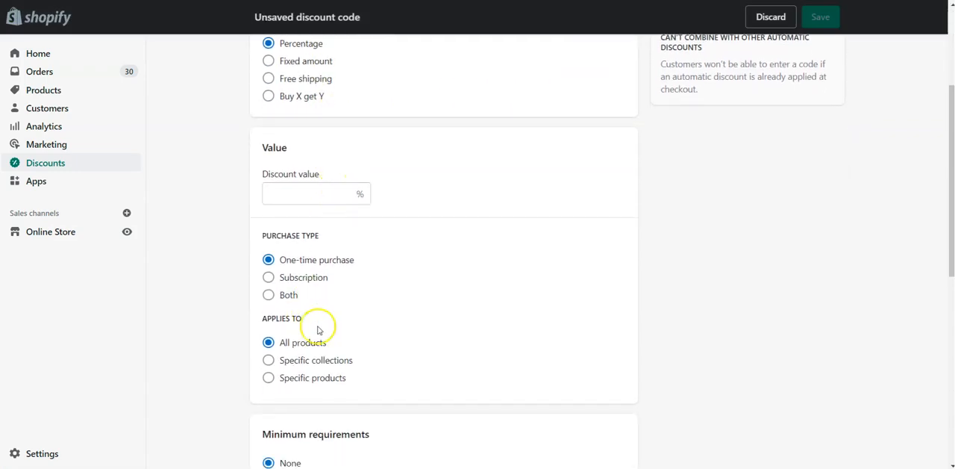
pyautogui.click(269, 377)
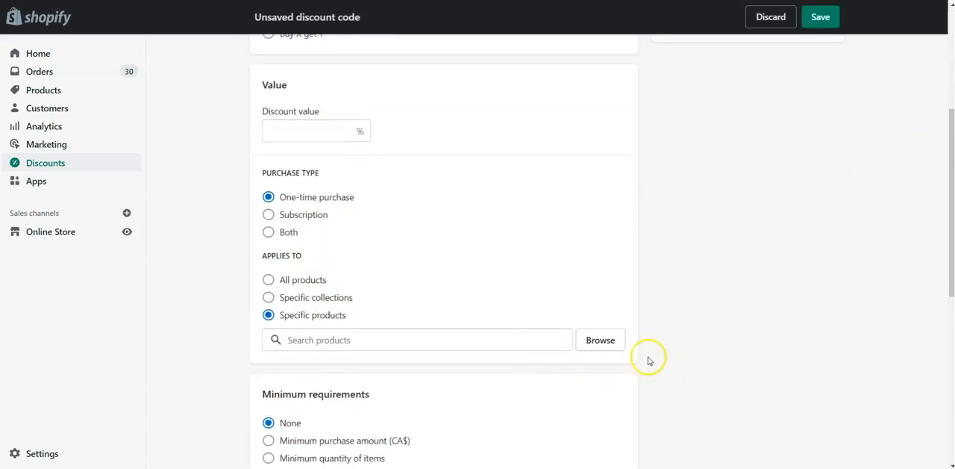
pyautogui.click(600, 340)
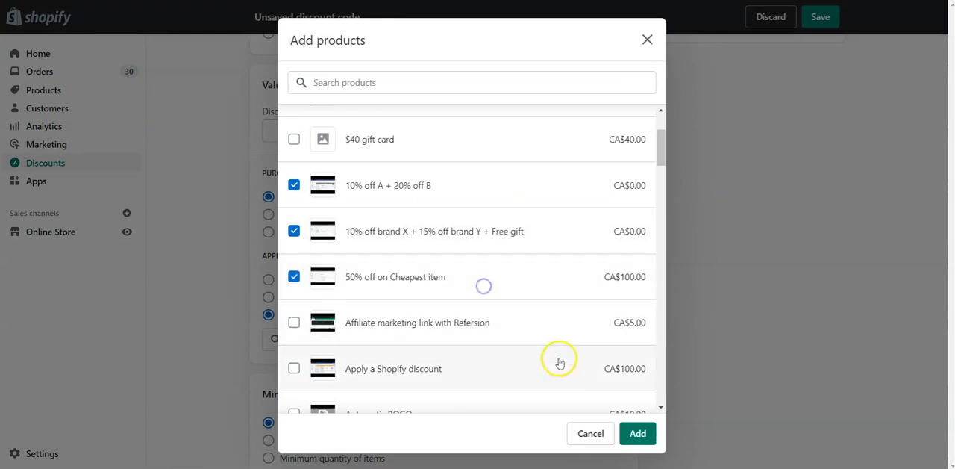
pyautogui.click(637, 433)
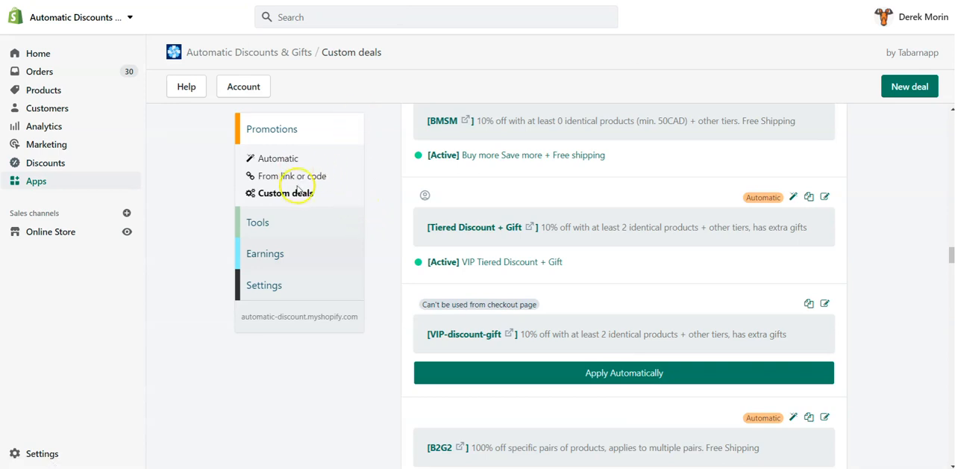
pyautogui.moveTo(910, 86)
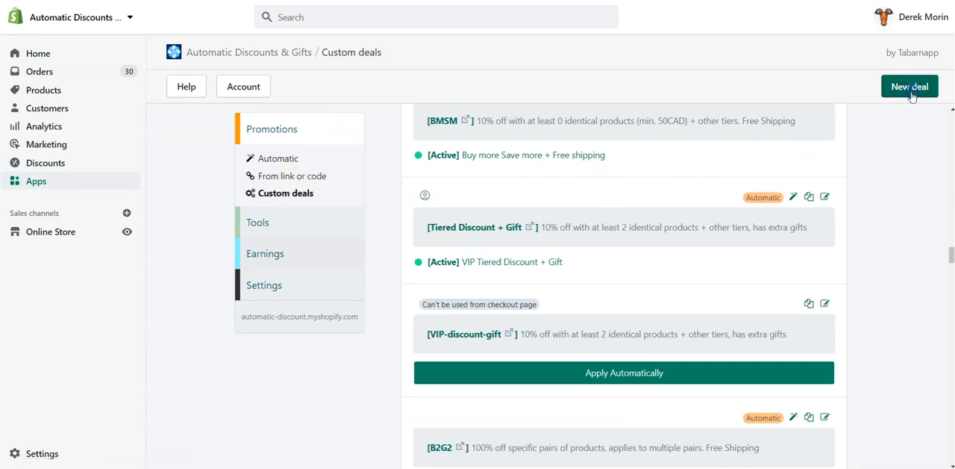
# Step: Create a new Specific items custom deal at 10% off, limited to Collection X
pyautogui.click(910, 87)
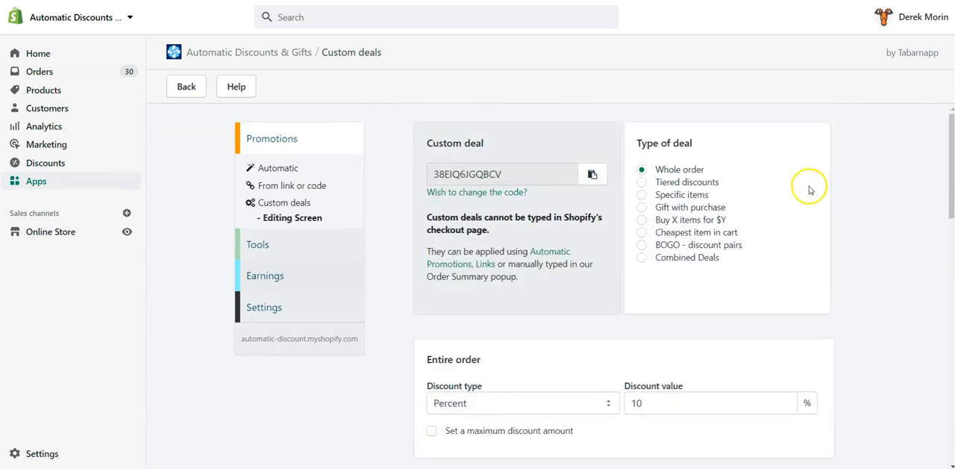
pyautogui.moveTo(760, 185)
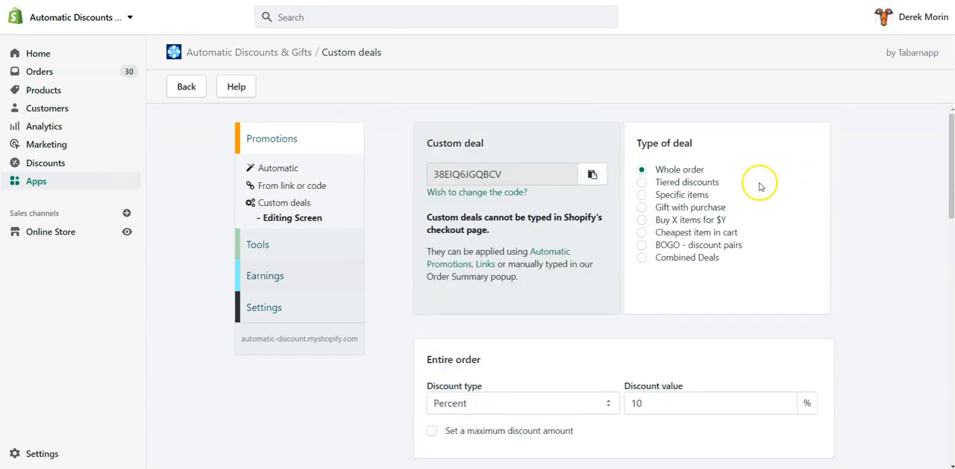
pyautogui.click(641, 194)
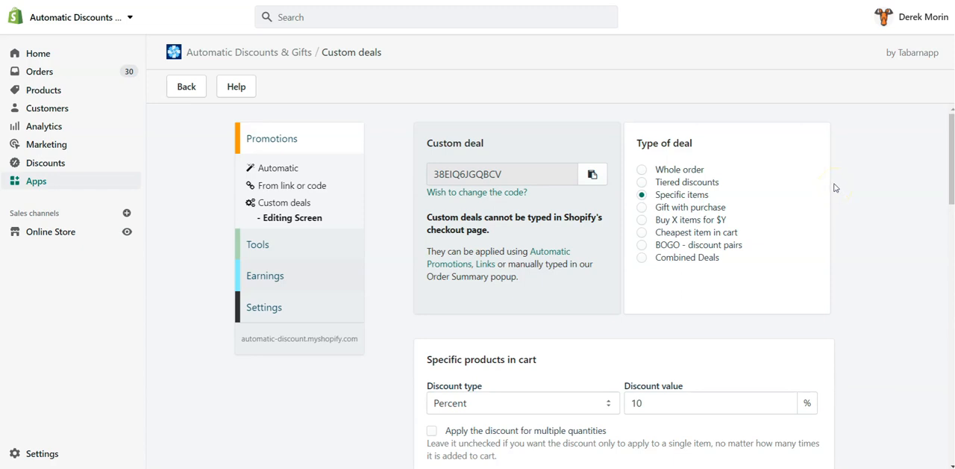
pyautogui.moveTo(833, 185)
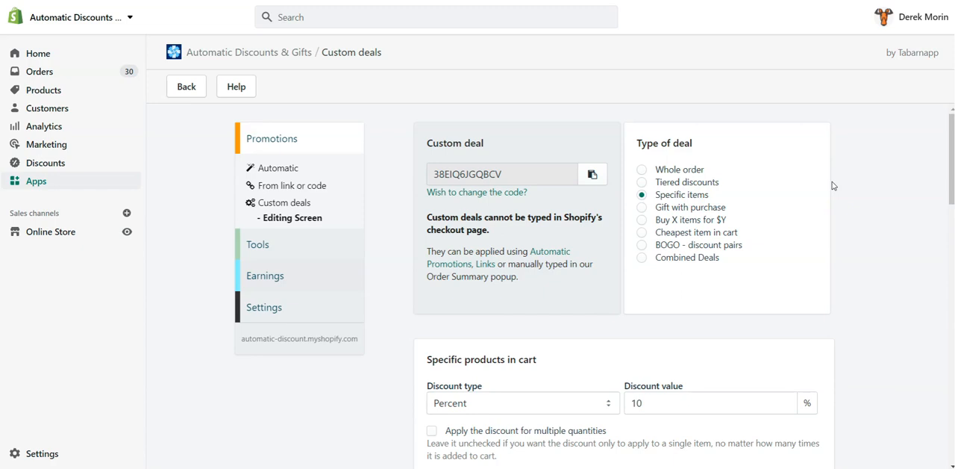
pyautogui.scroll(-3)
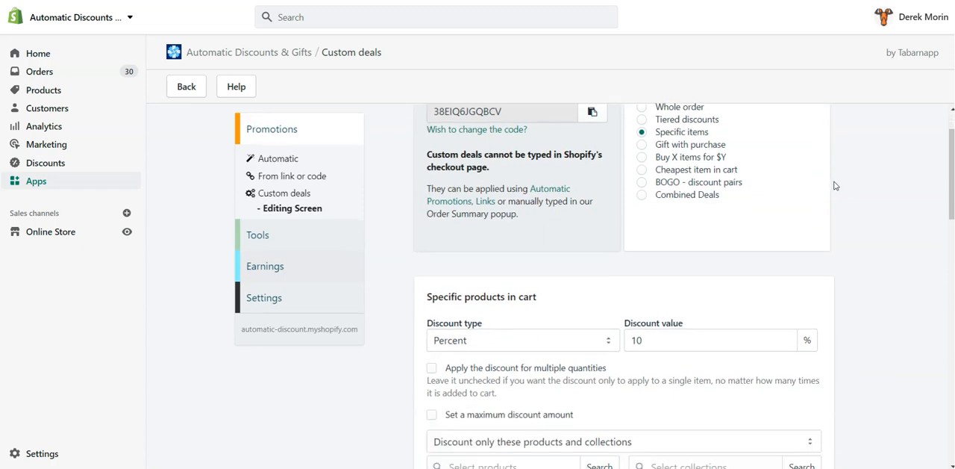
pyautogui.scroll(3)
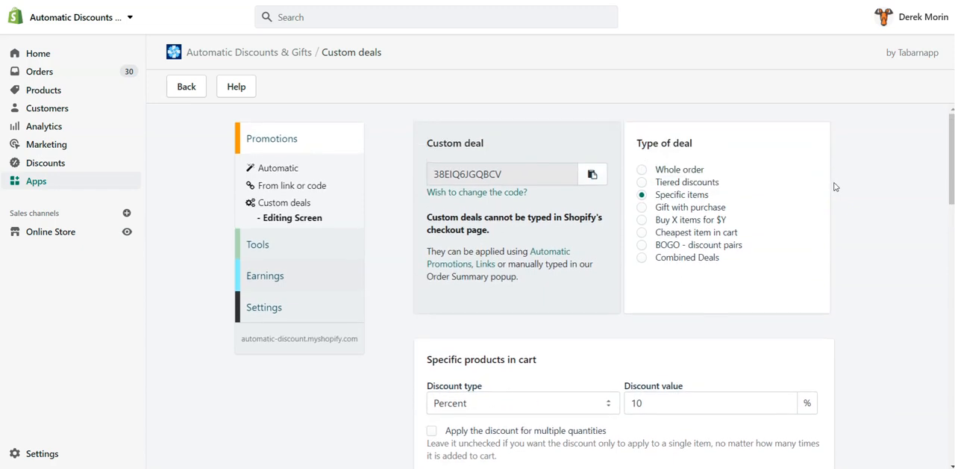
pyautogui.scroll(-3)
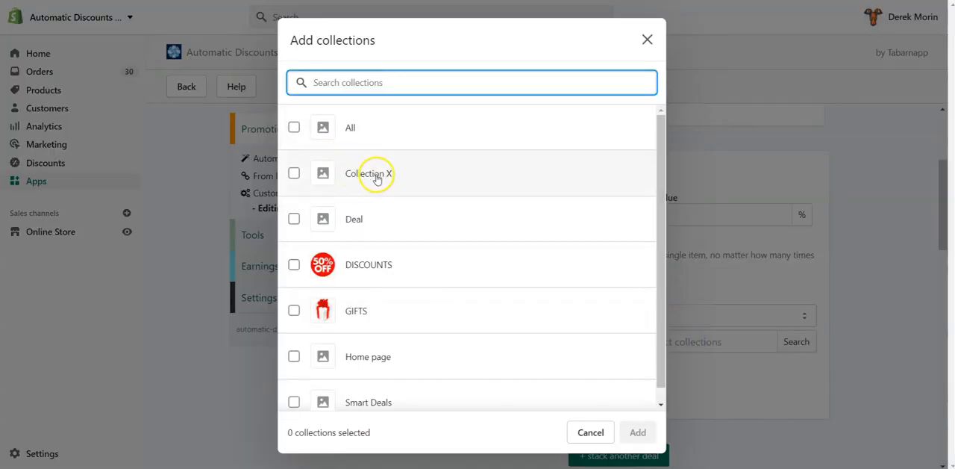
pyautogui.click(293, 172)
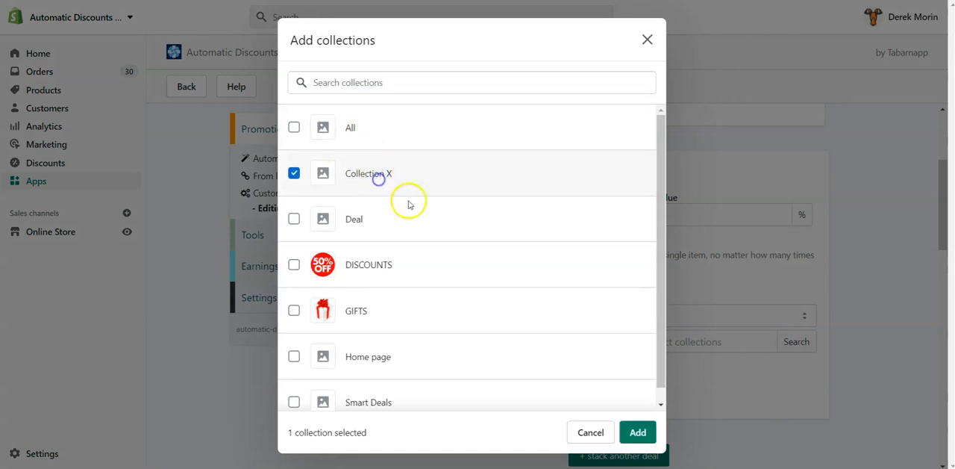
pyautogui.click(638, 432)
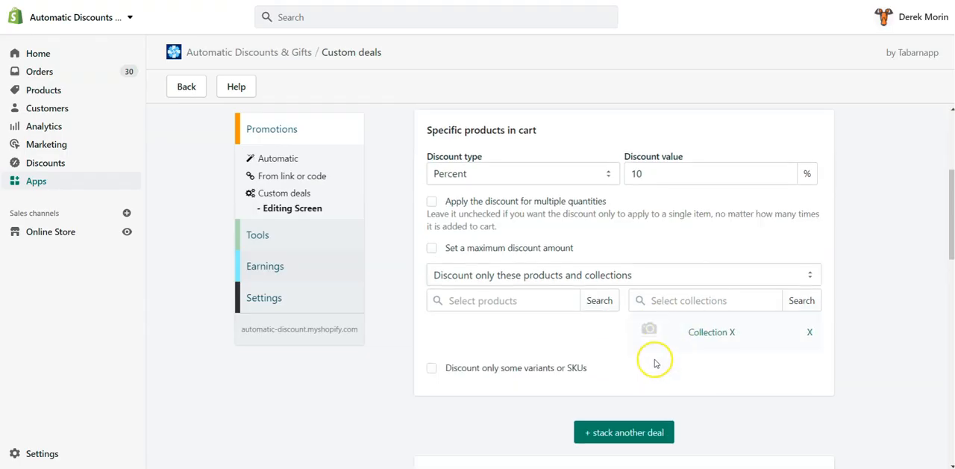
# Step: Filter discounted variants by title, trying REGEX before choosing 'When text is found'
pyautogui.click(432, 367)
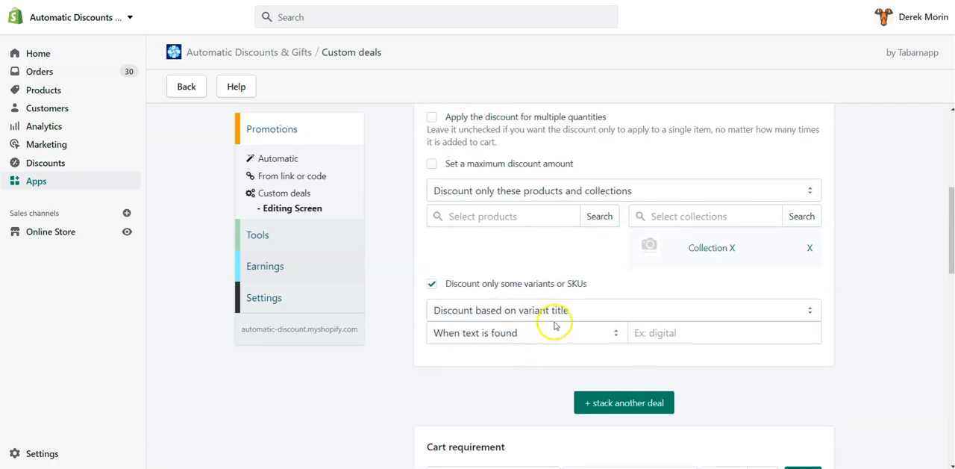
pyautogui.moveTo(565, 290)
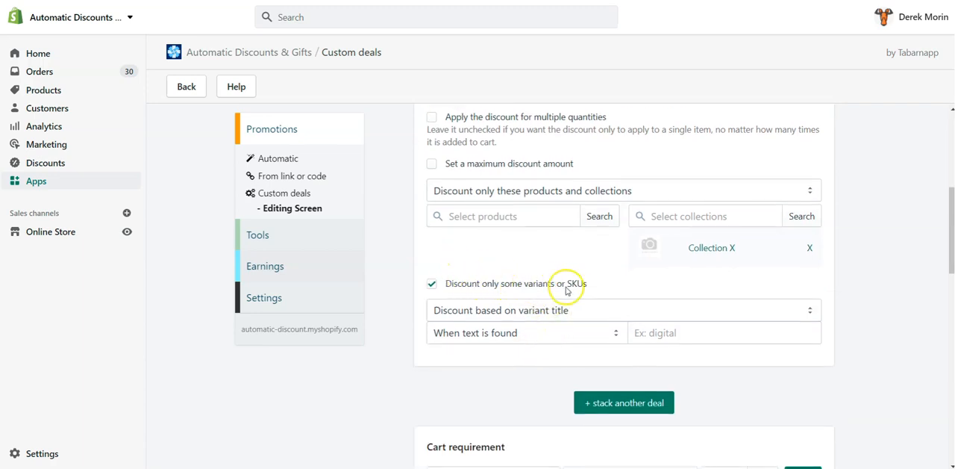
pyautogui.click(623, 309)
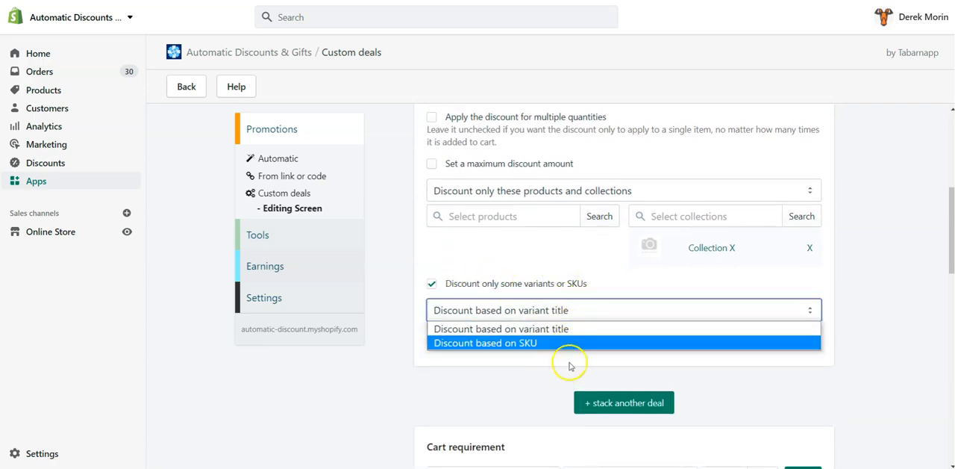
pyautogui.click(500, 329)
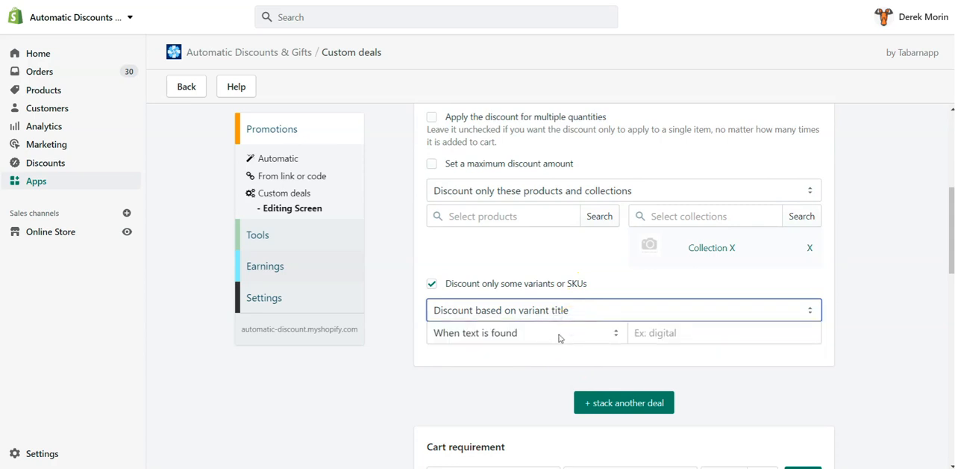
pyautogui.click(526, 332)
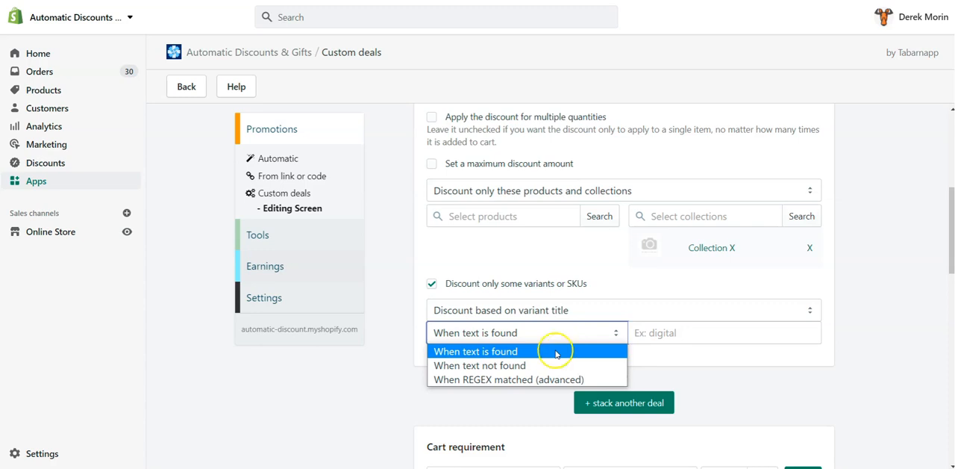
pyautogui.moveTo(553, 365)
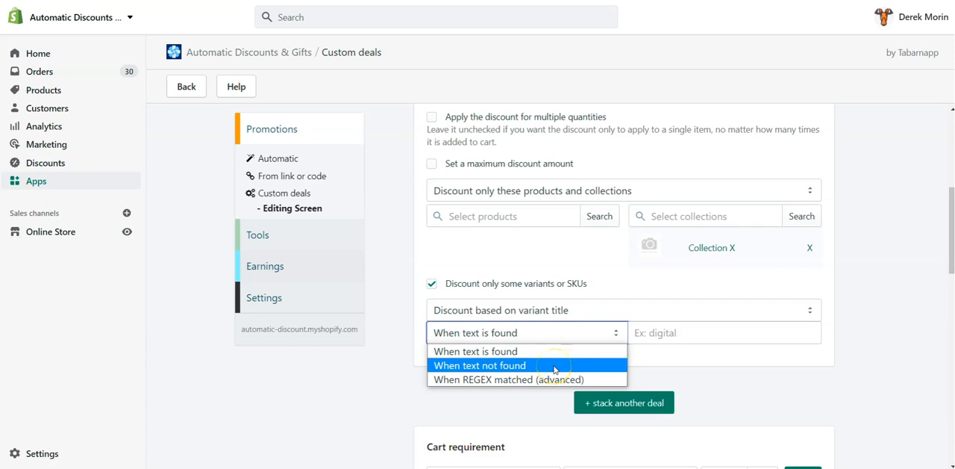
pyautogui.click(507, 379)
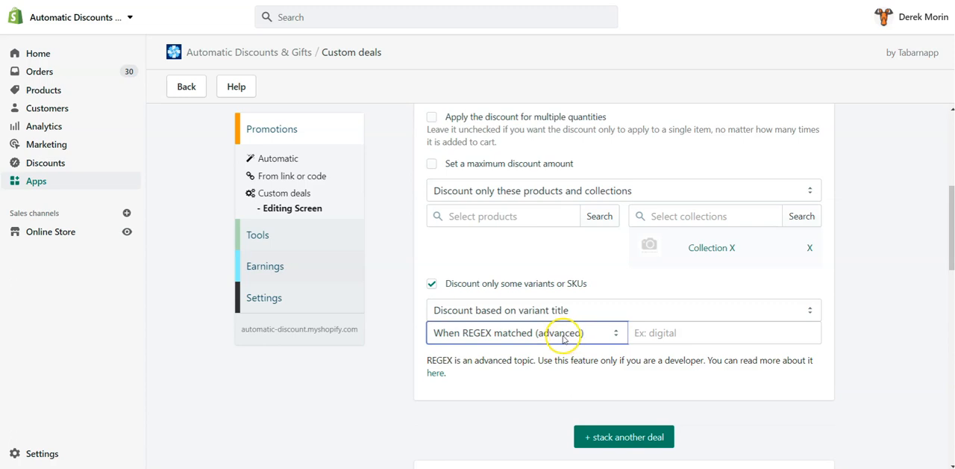
pyautogui.moveTo(513, 338)
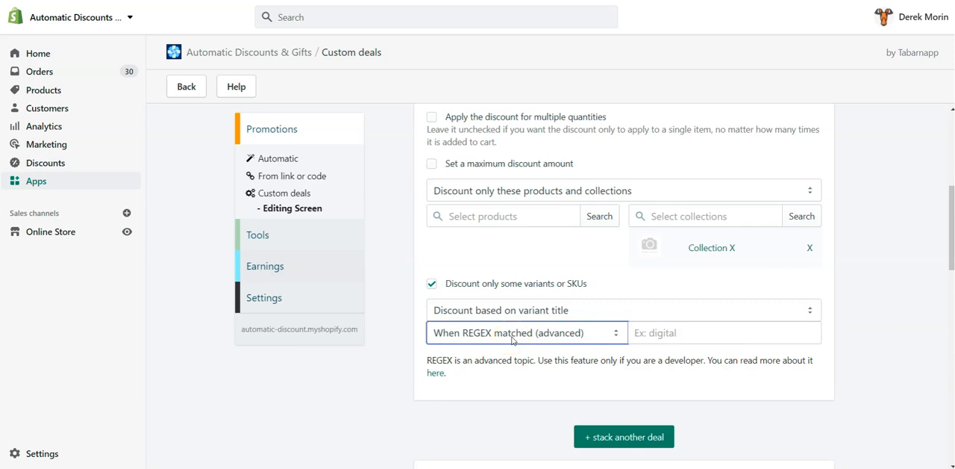
pyautogui.click(526, 332)
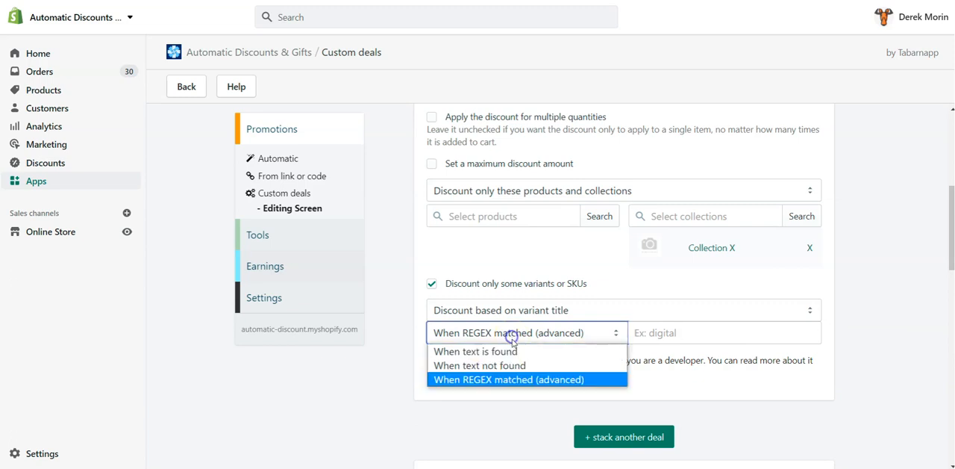
pyautogui.click(474, 351)
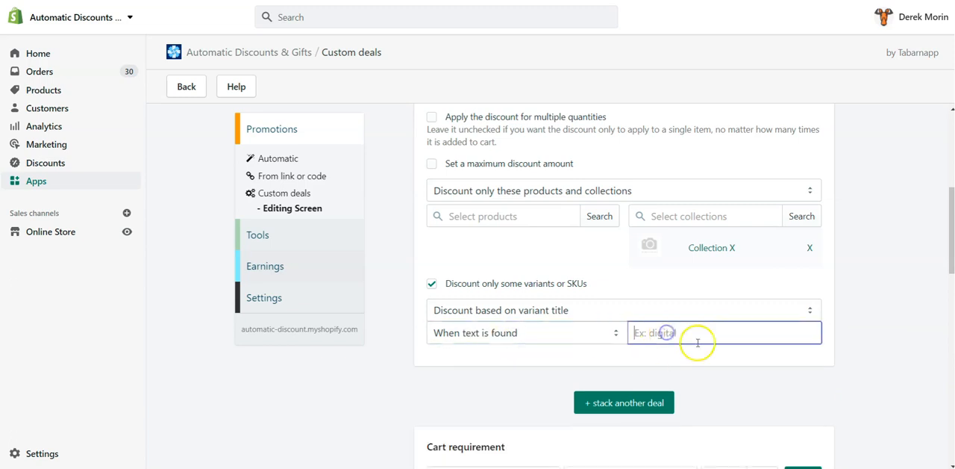
# Step: Enter 'small' as the variant title match text and scroll toward Active dates
pyautogui.write('small')
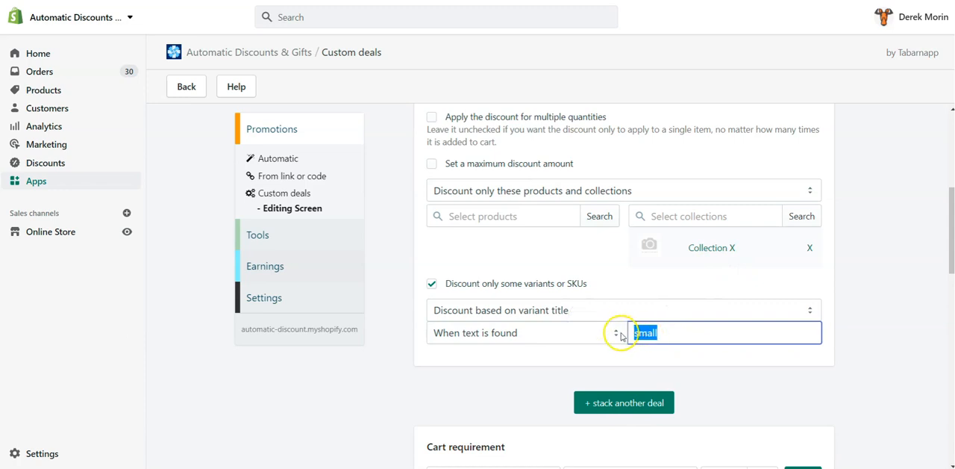
pyautogui.scroll(-3)
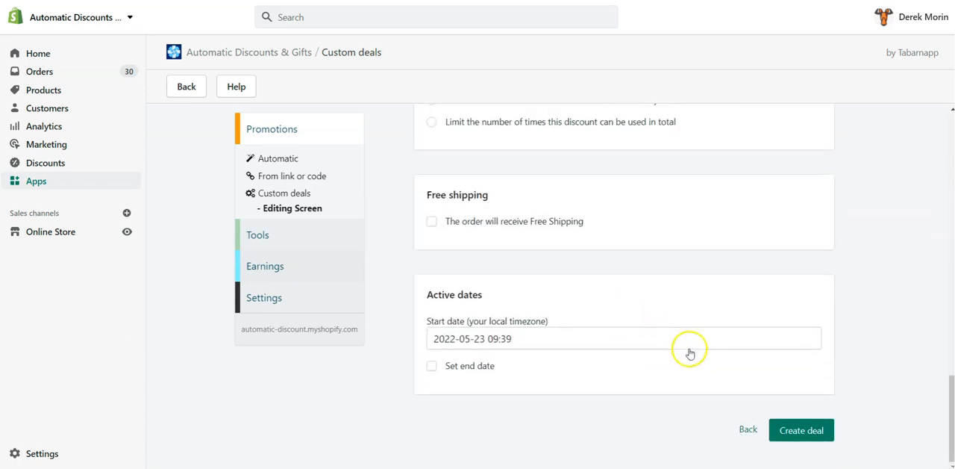
# Step: Create the Collection X deal and automate it as a new promotion
pyautogui.click(801, 430)
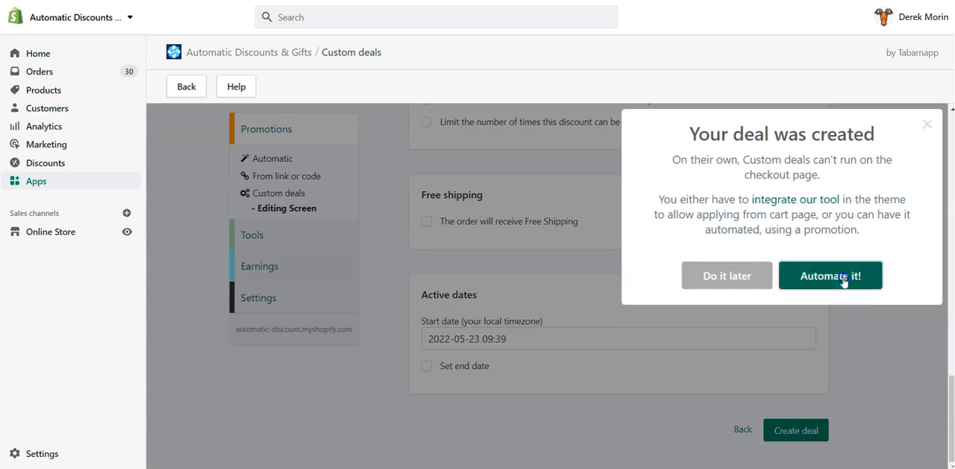
pyautogui.click(831, 275)
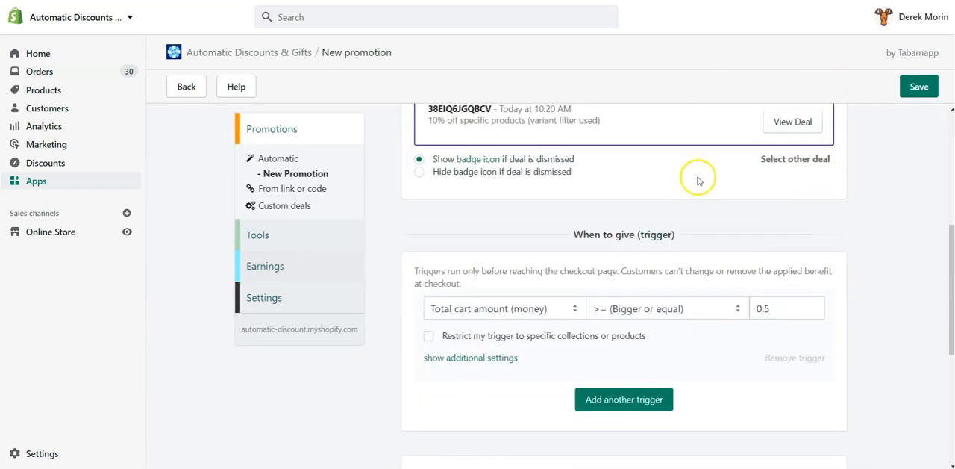
pyautogui.scroll(-3)
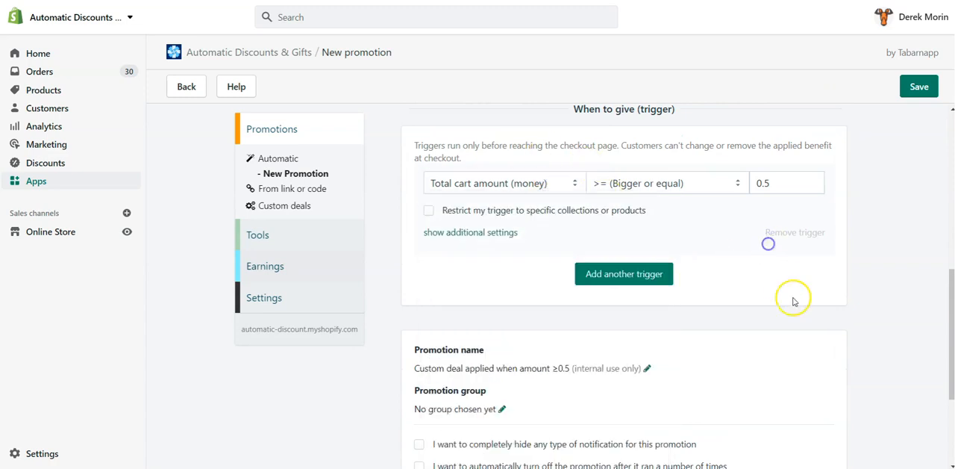
pyautogui.scroll(-3)
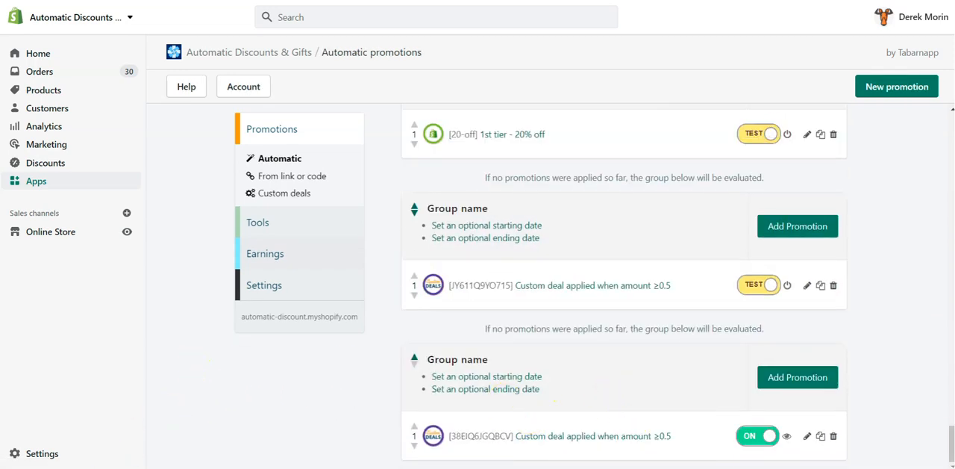
pyautogui.moveTo(147, 431)
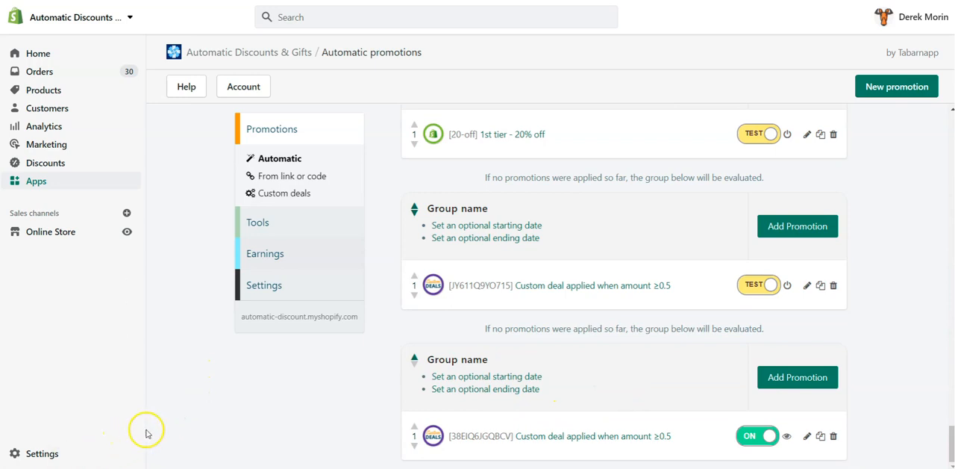
pyautogui.moveTo(191, 429)
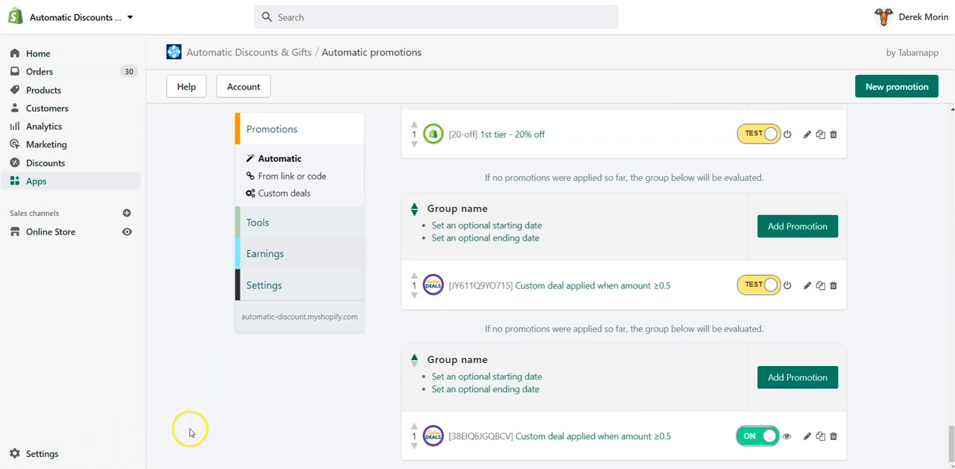
pyautogui.moveTo(231, 428)
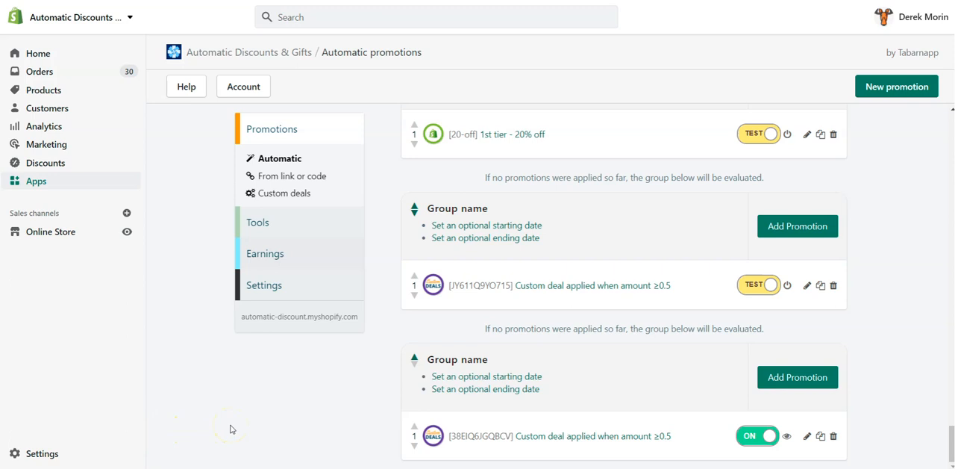